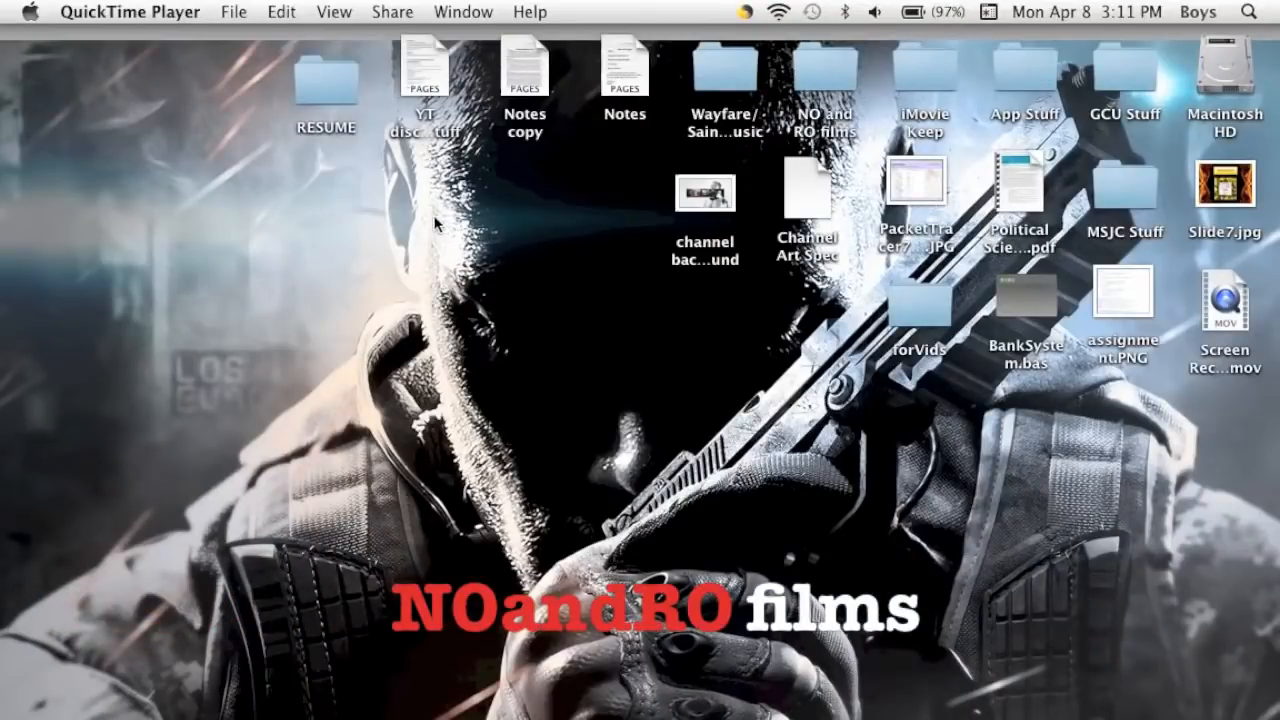
mouse_move(156, 336)
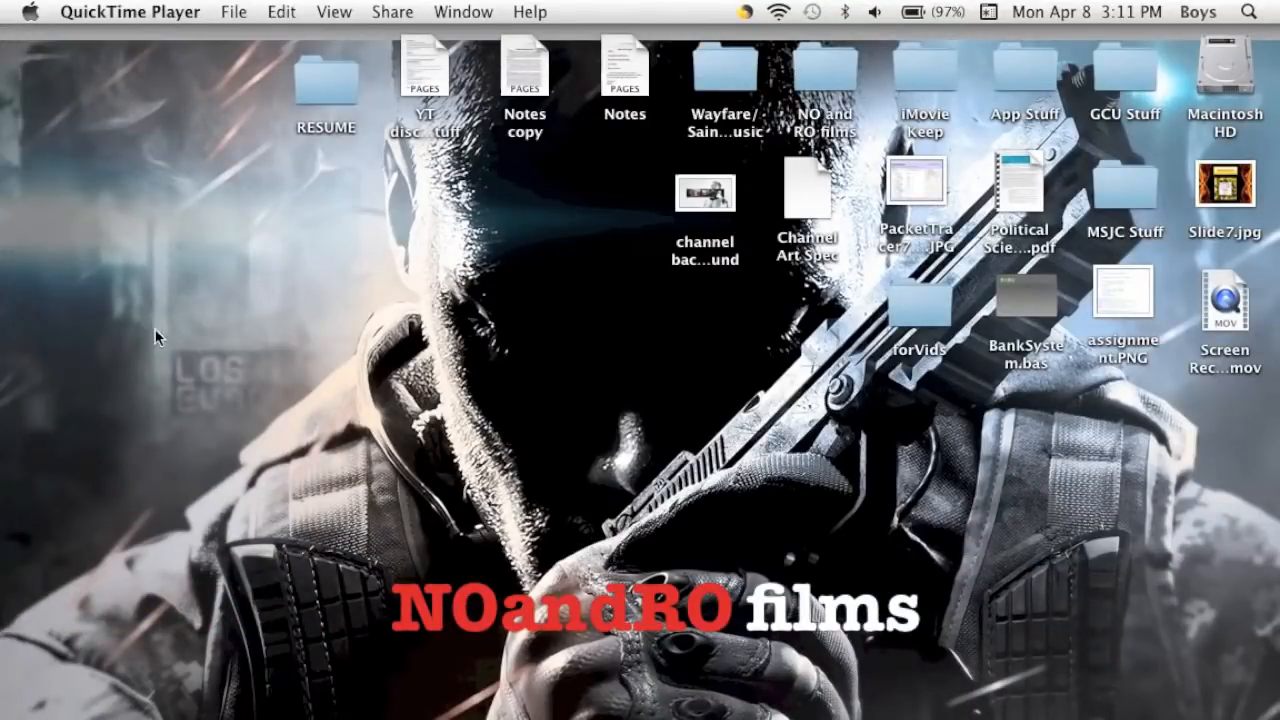
mouse_move(348, 358)
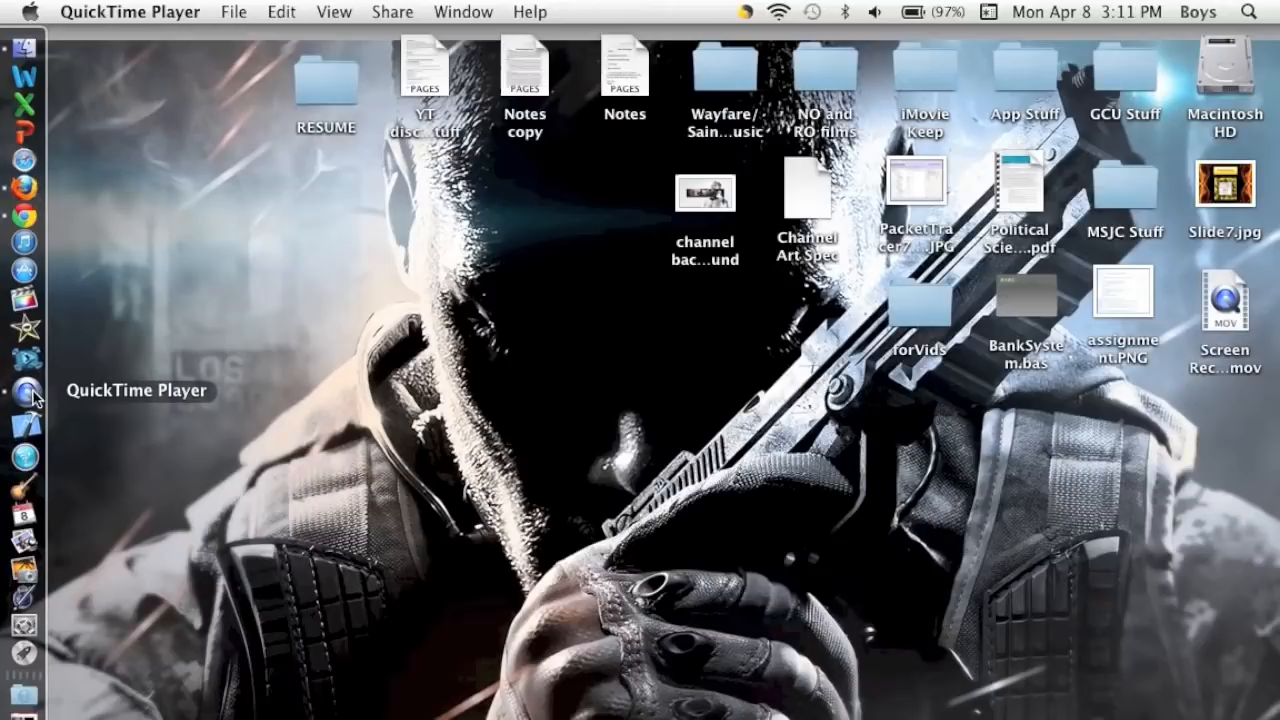
mouse_move(544, 304)
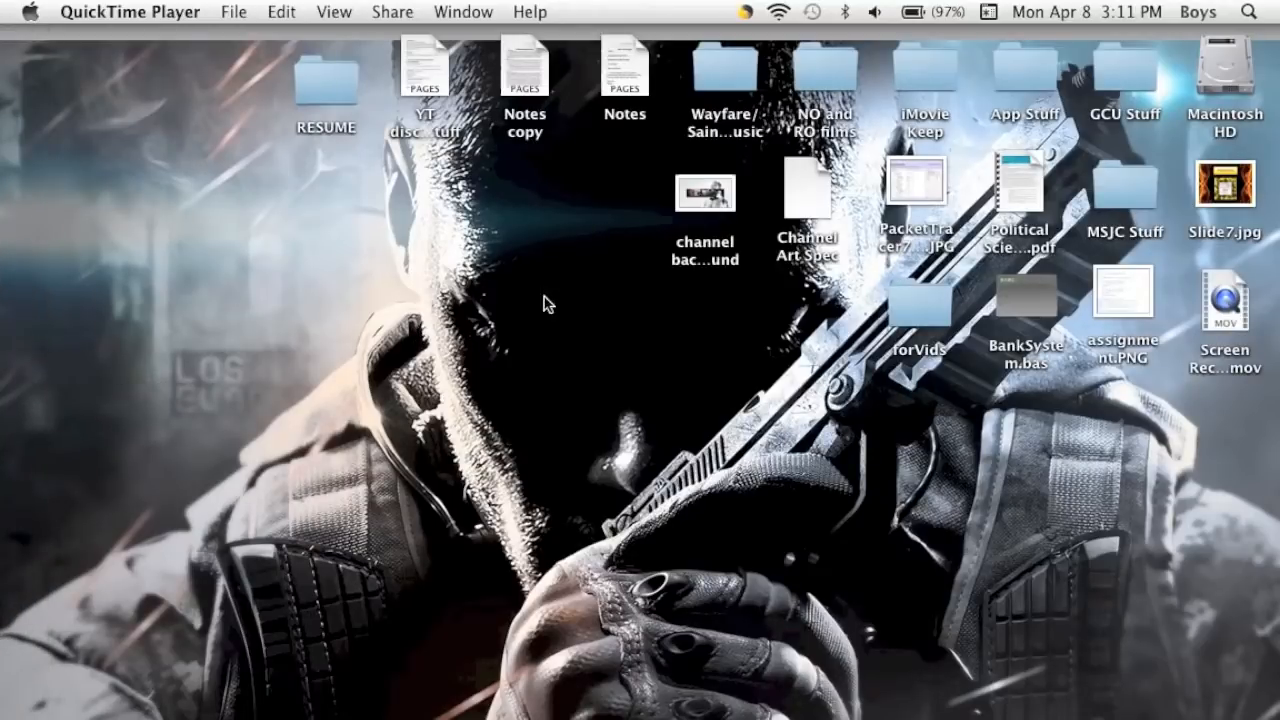
mouse_move(590, 284)
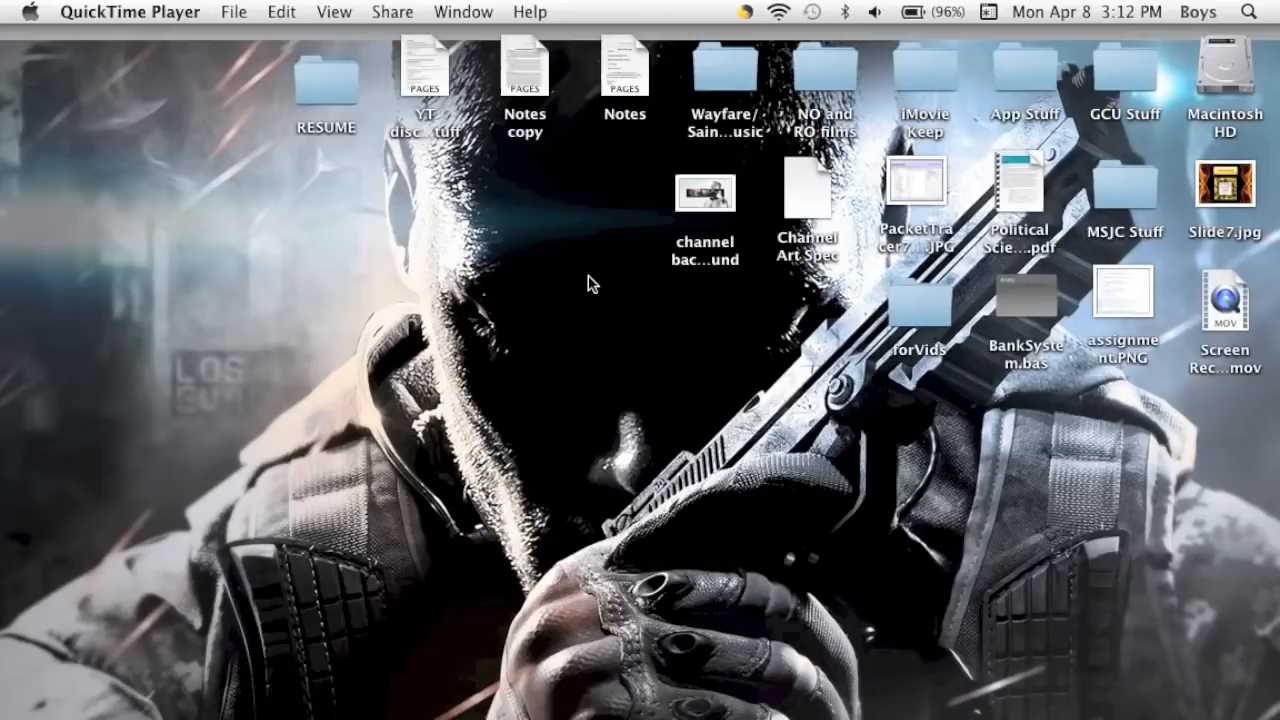
mouse_move(8, 342)
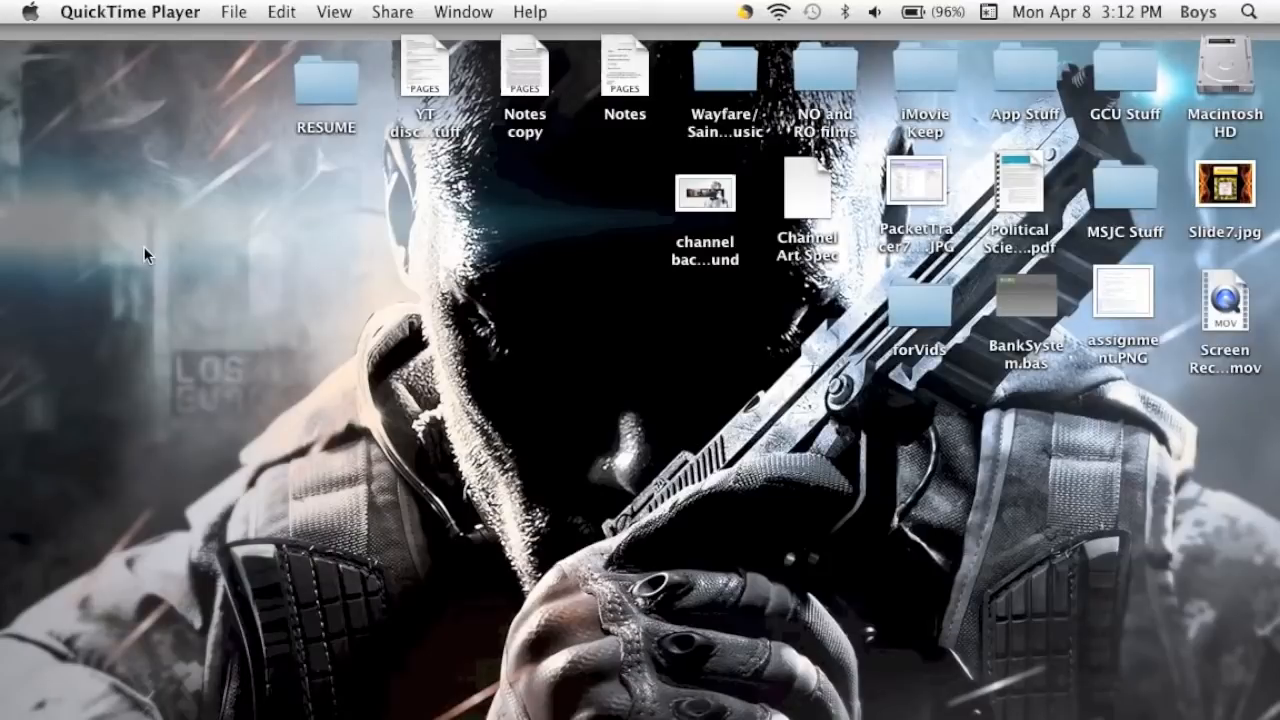
mouse_move(10, 296)
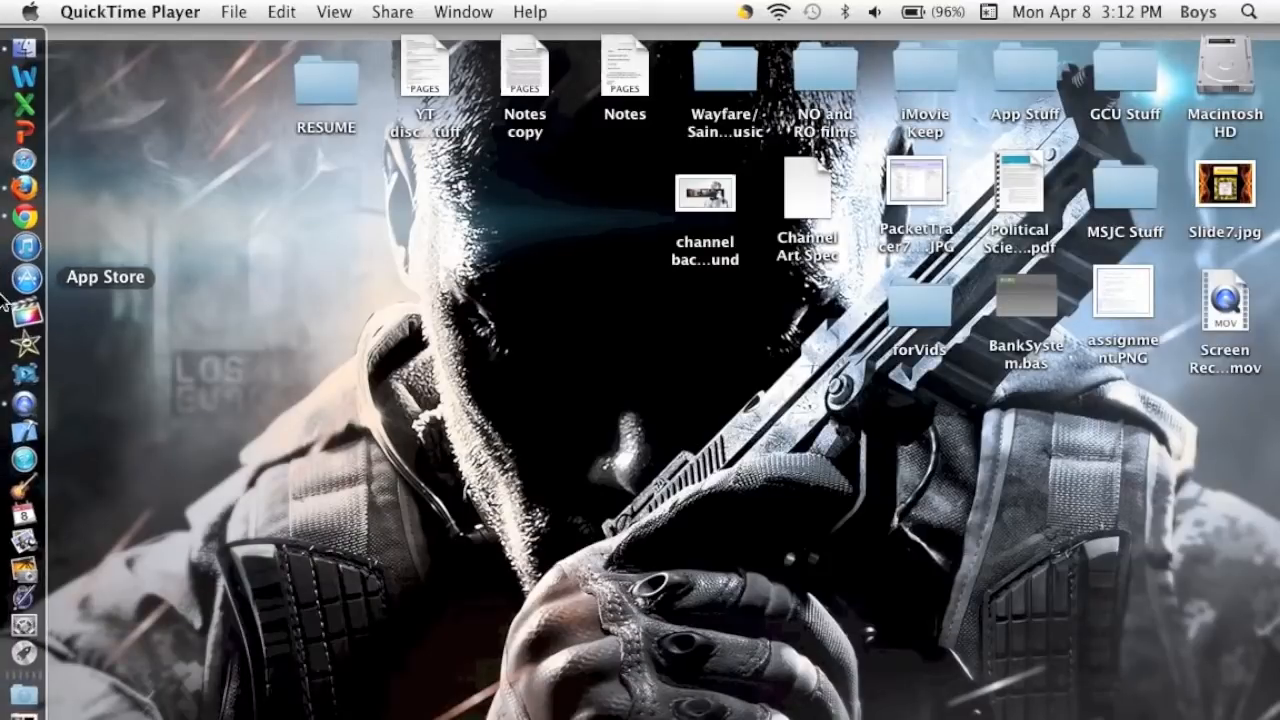
mouse_move(48, 50)
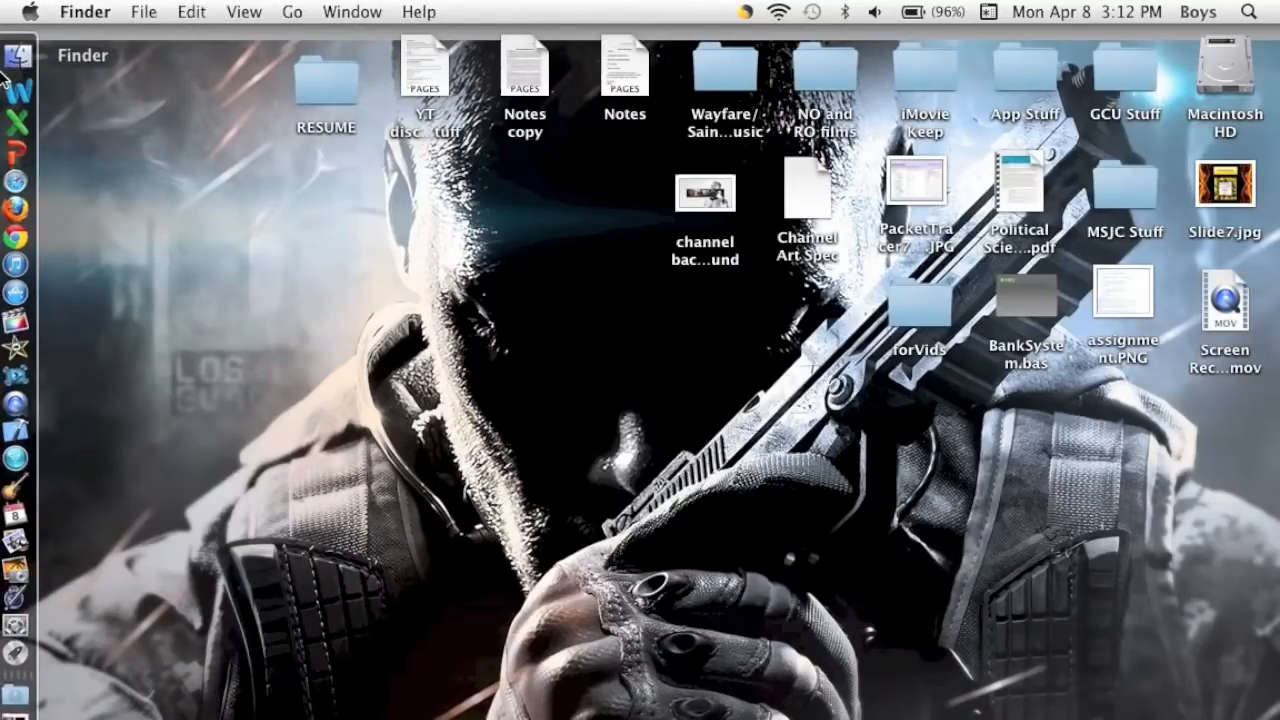
Browse the Applications folder in a Finder window, scrolling toward QuickTime Player
click(16, 52)
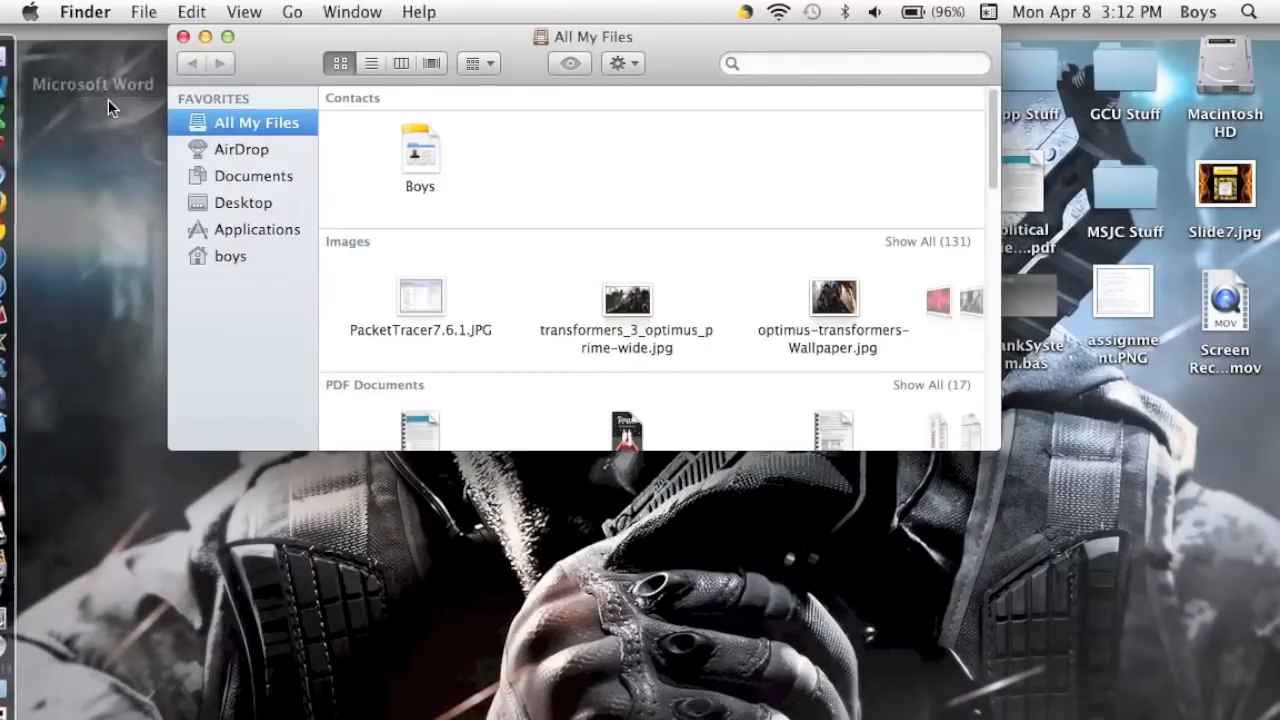
click(258, 228)
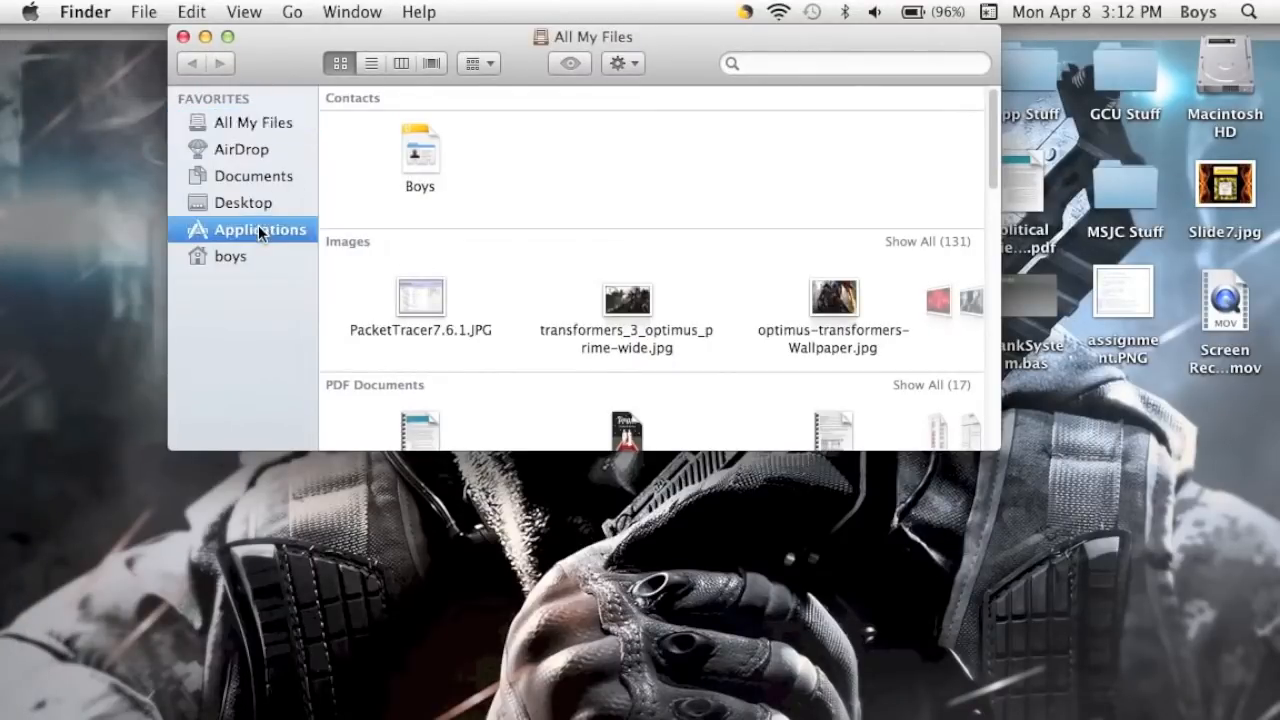
click(260, 228)
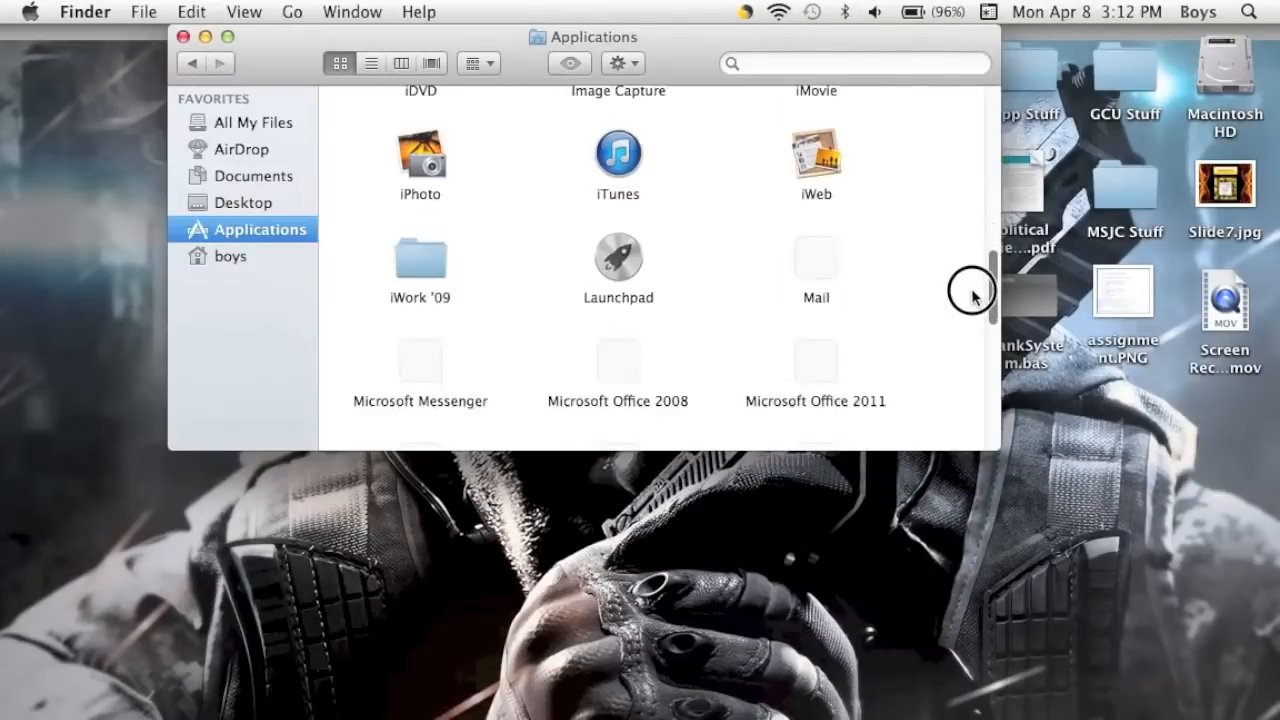
scroll(down, 3)
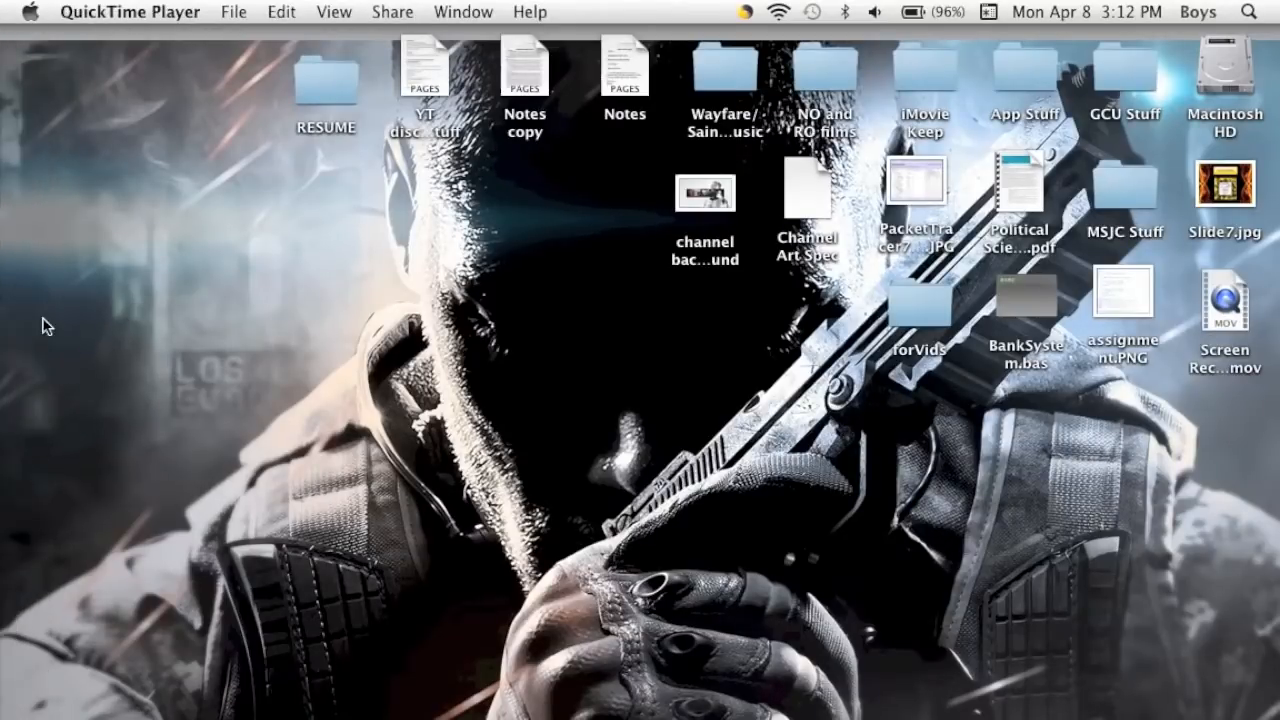
mouse_move(162, 20)
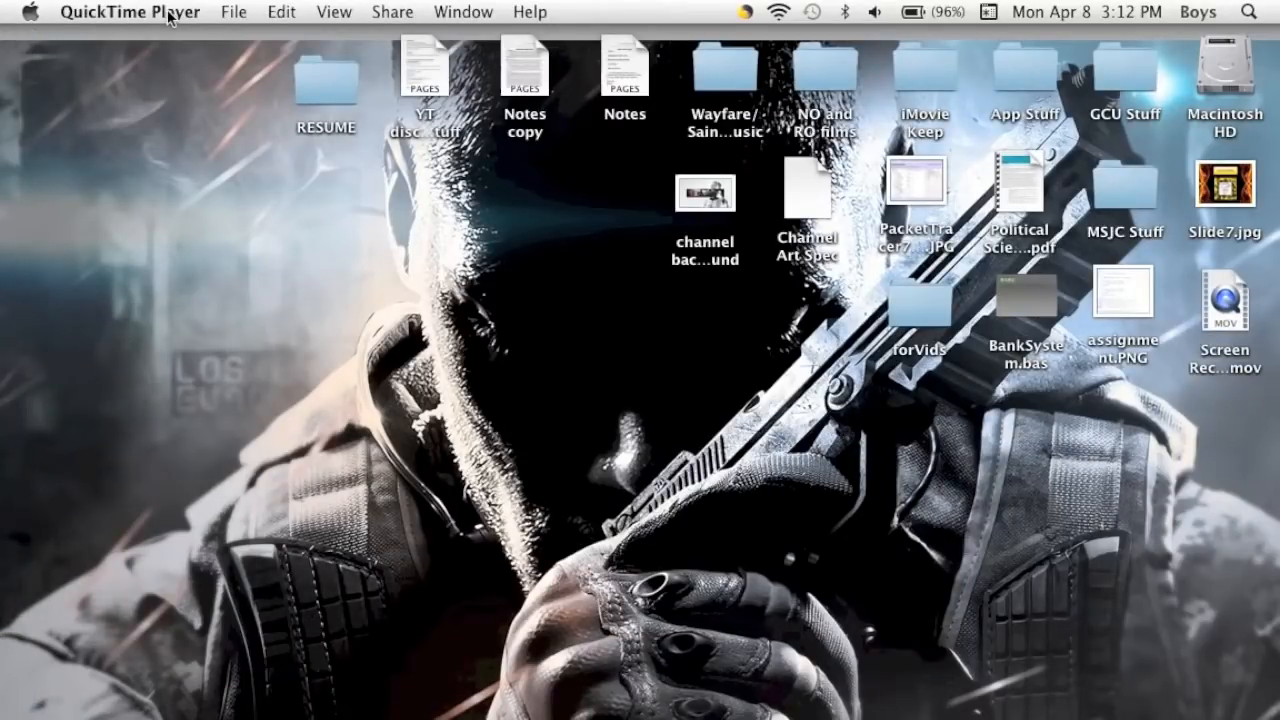
mouse_move(196, 8)
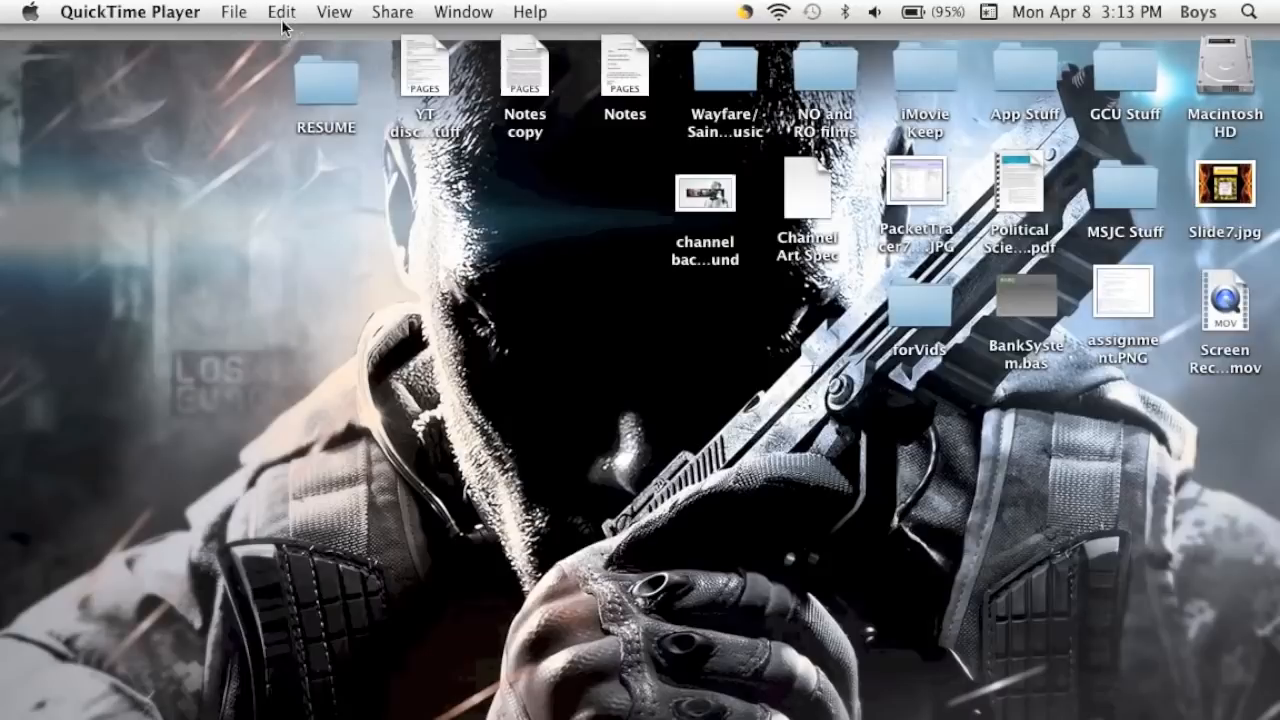
Show QuickTime Player's File menu with its New Movie, Audio and Screen Recording commands
click(232, 12)
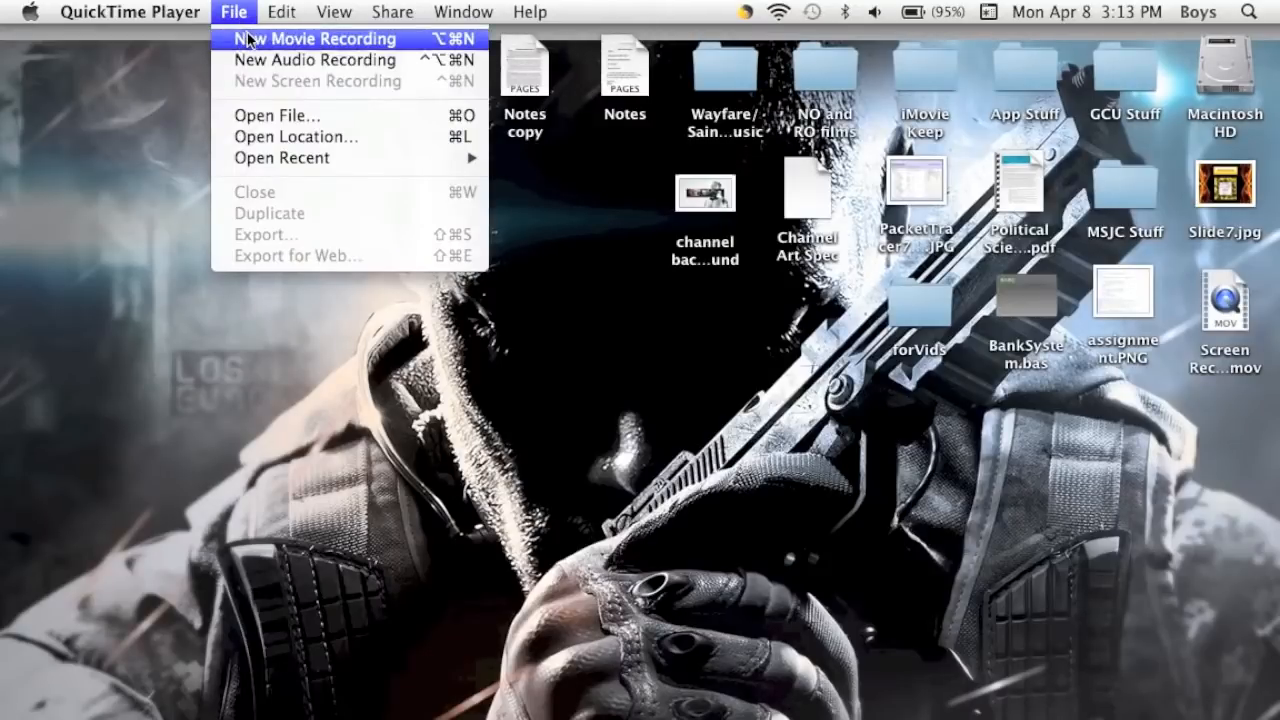
mouse_move(290, 60)
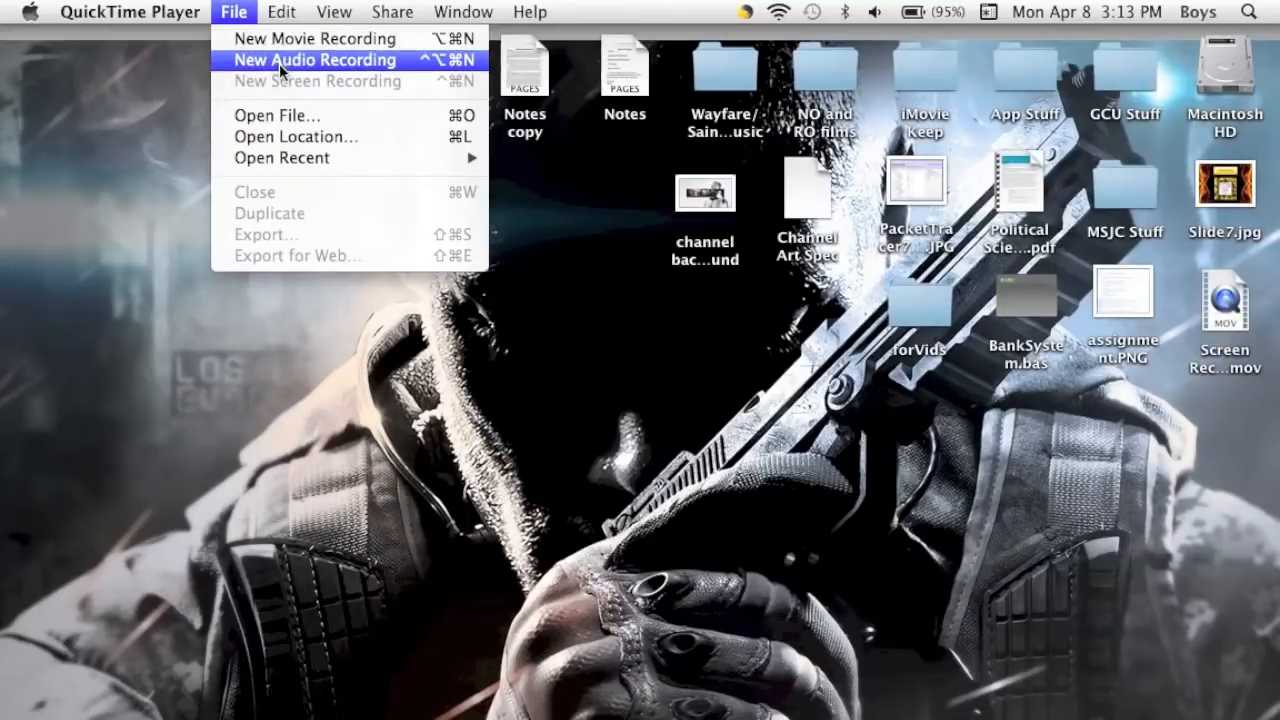
mouse_move(308, 58)
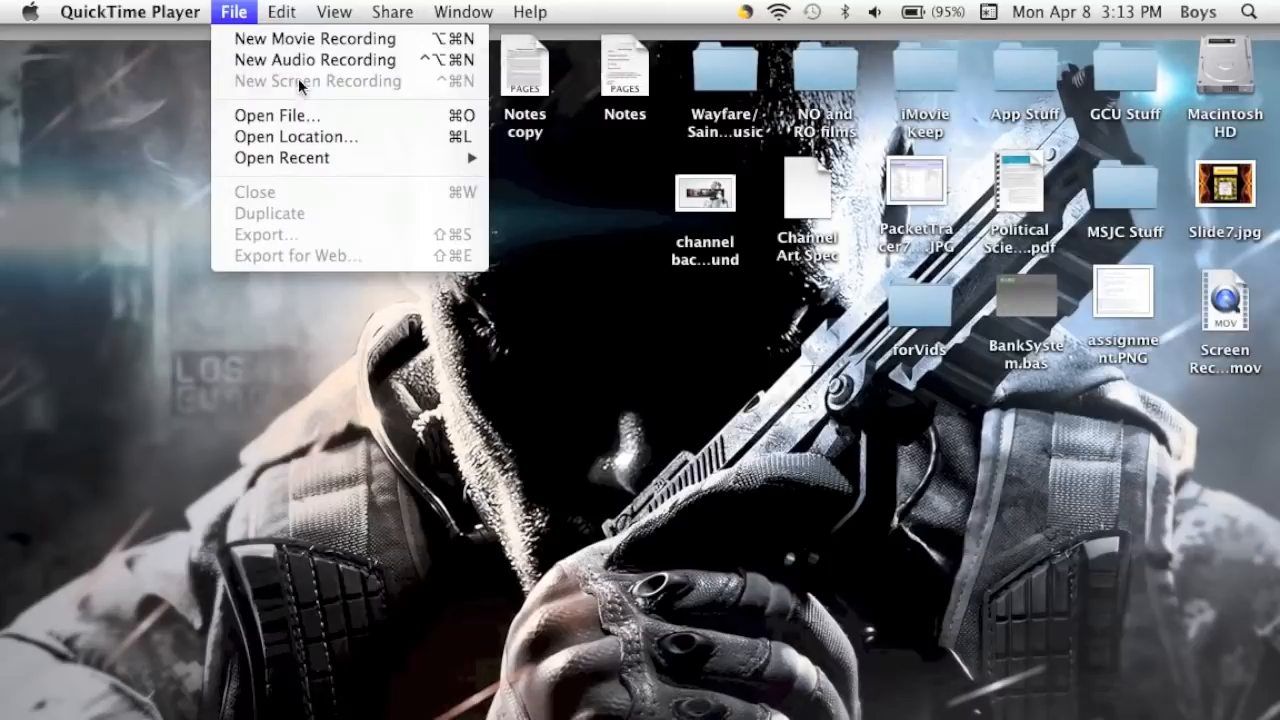
mouse_move(344, 40)
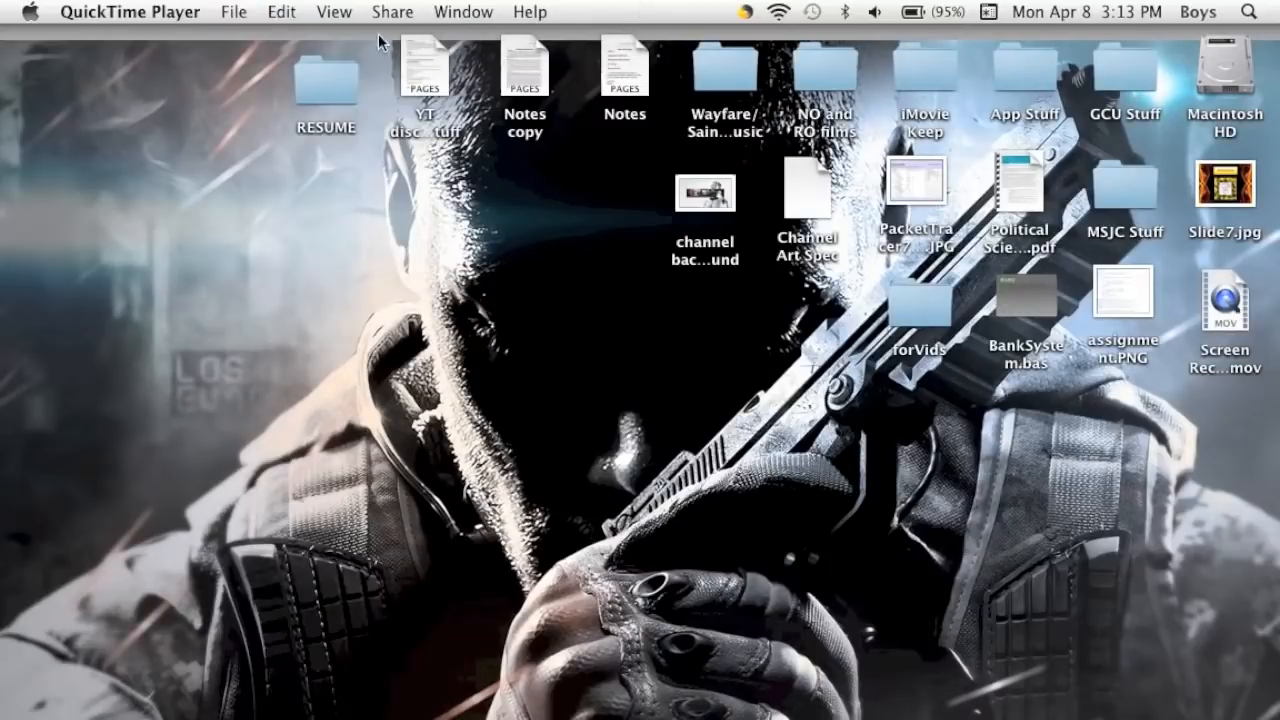
click(234, 12)
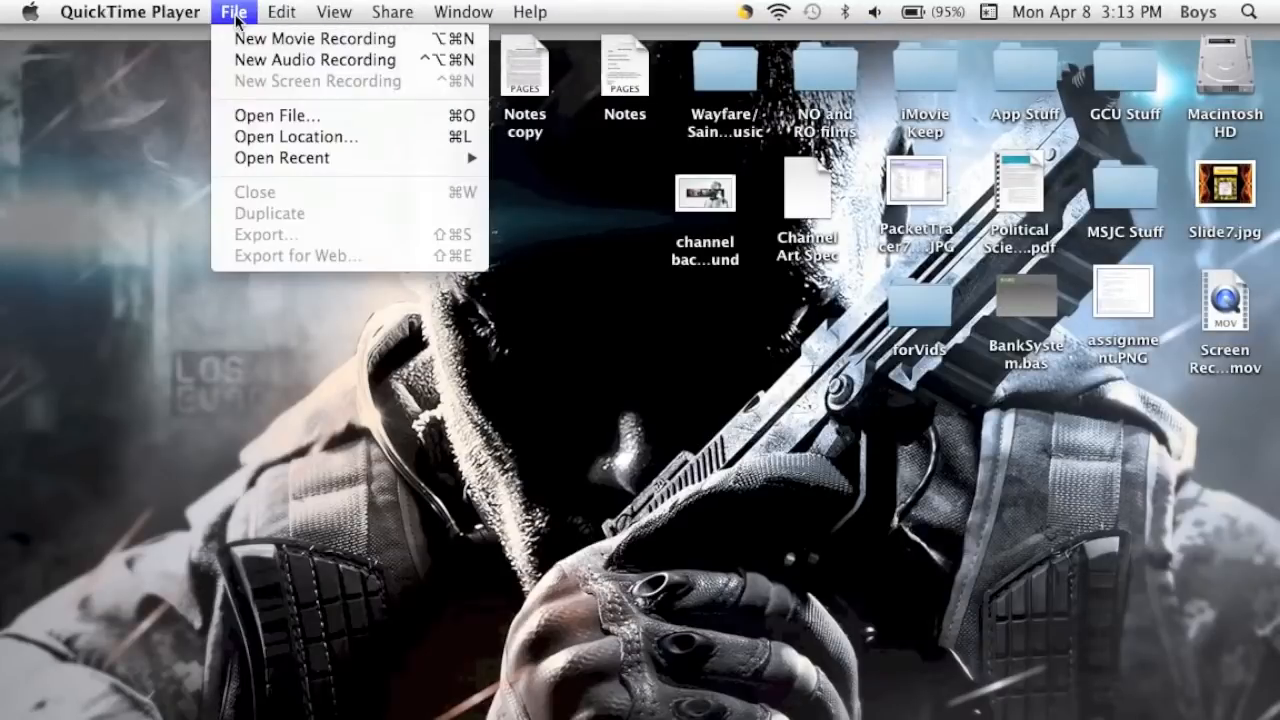
mouse_move(316, 60)
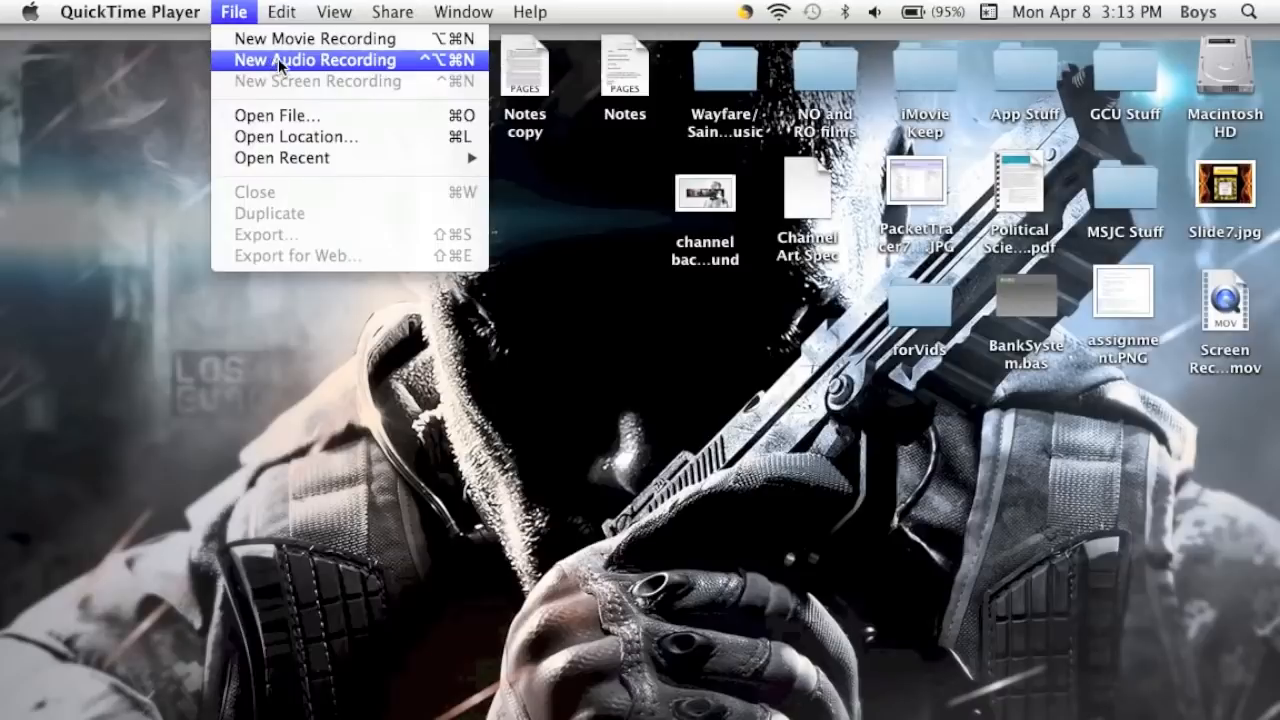
mouse_move(290, 70)
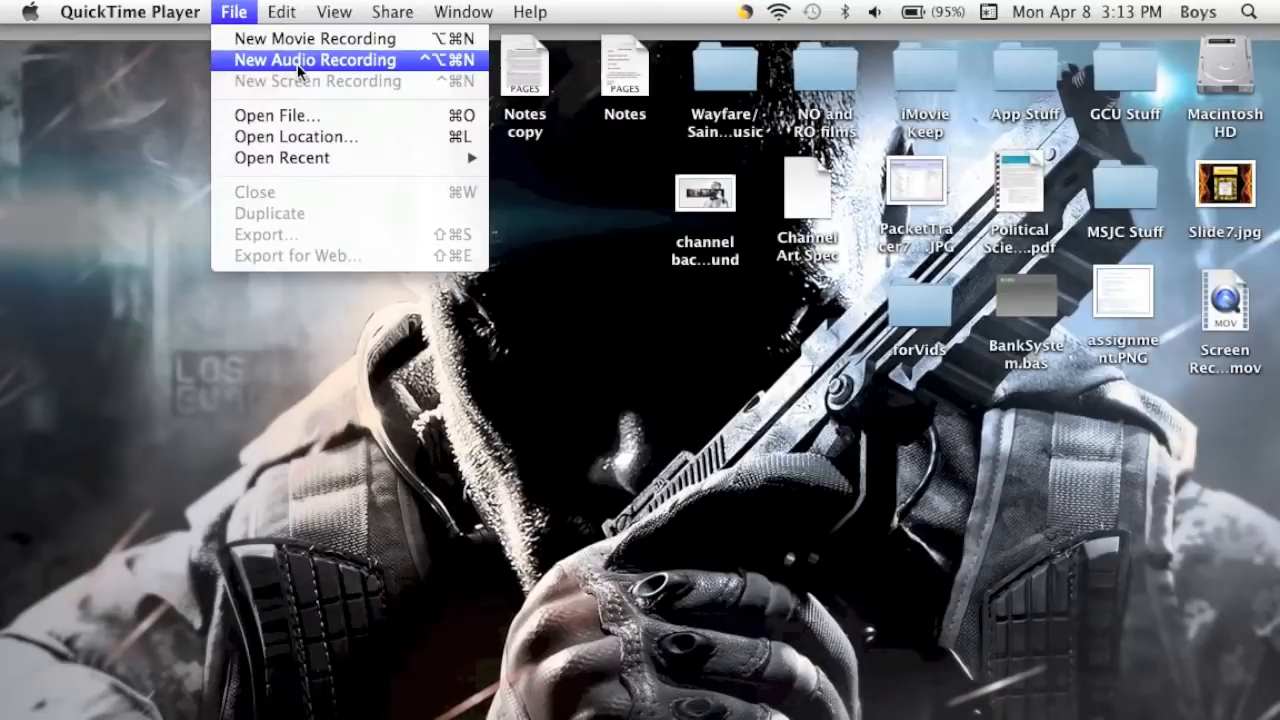
mouse_move(322, 68)
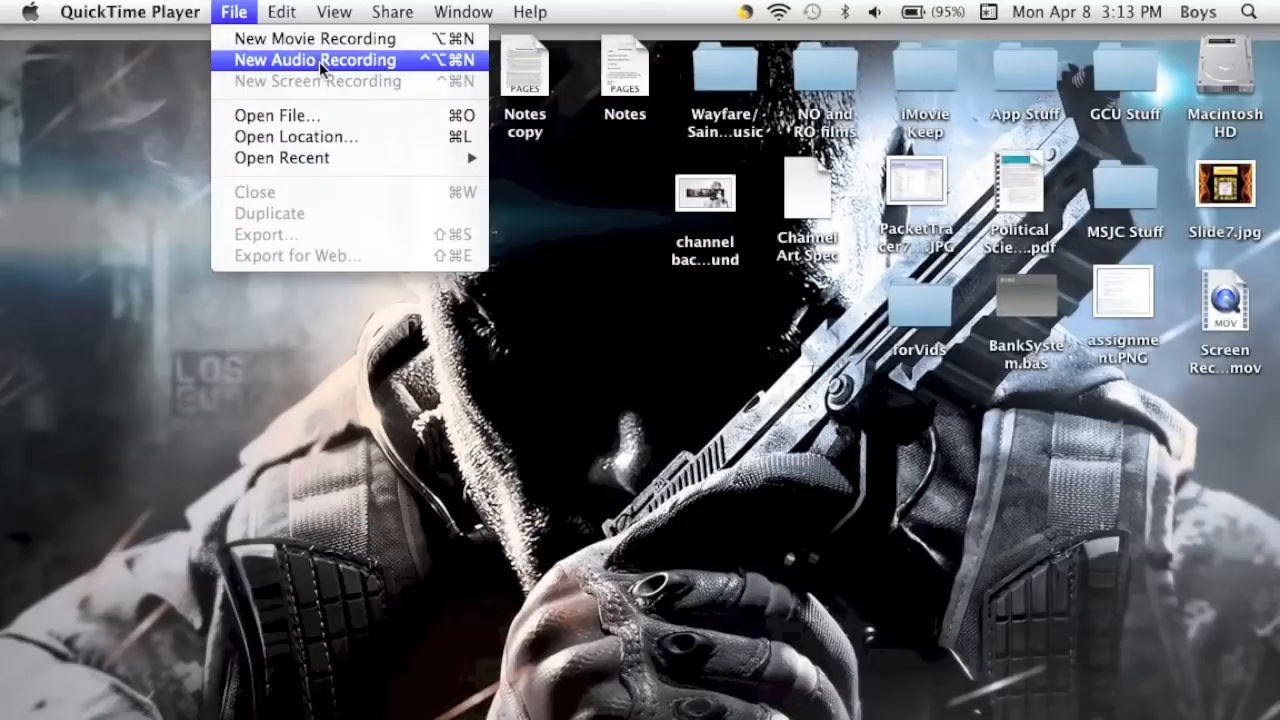
mouse_move(300, 80)
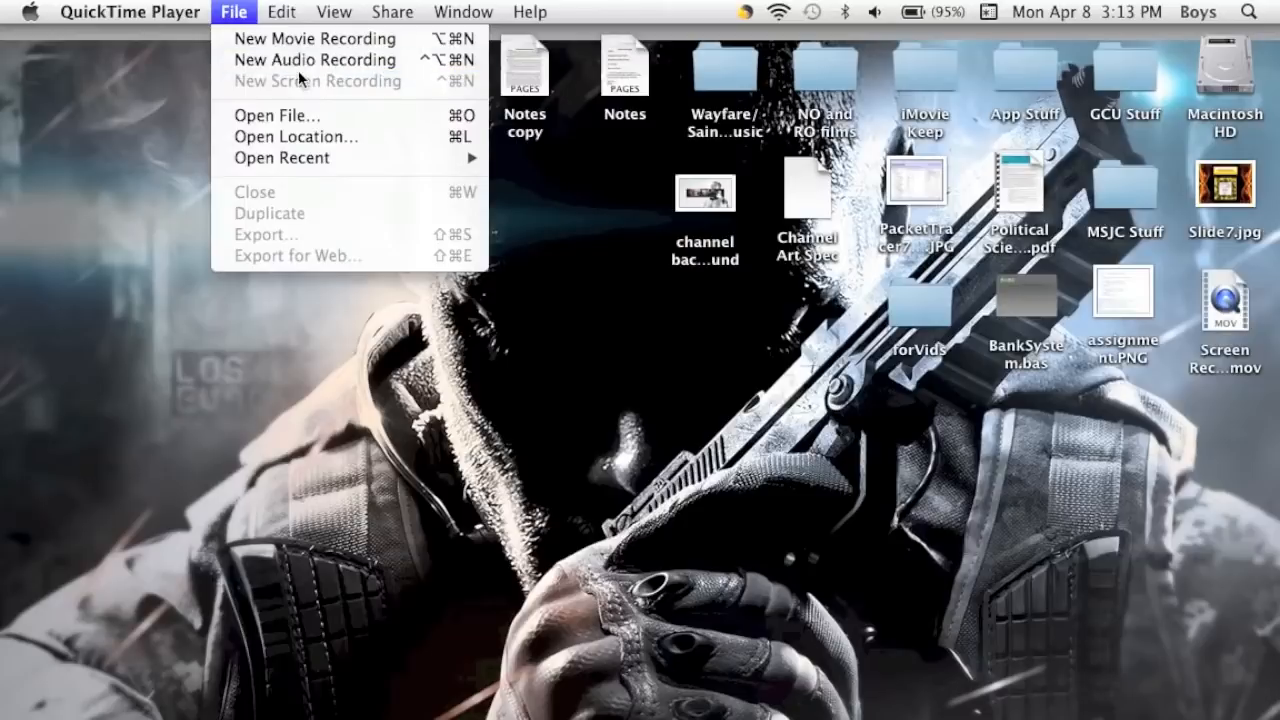
mouse_move(312, 70)
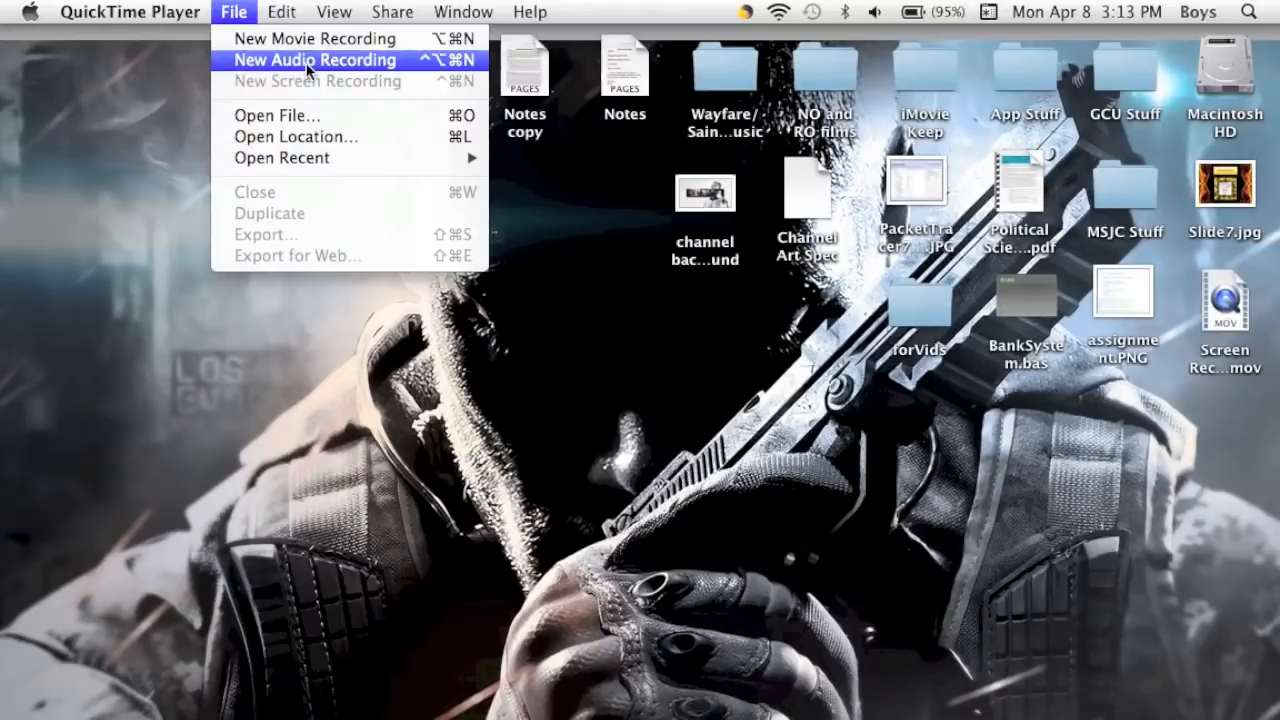
mouse_move(278, 82)
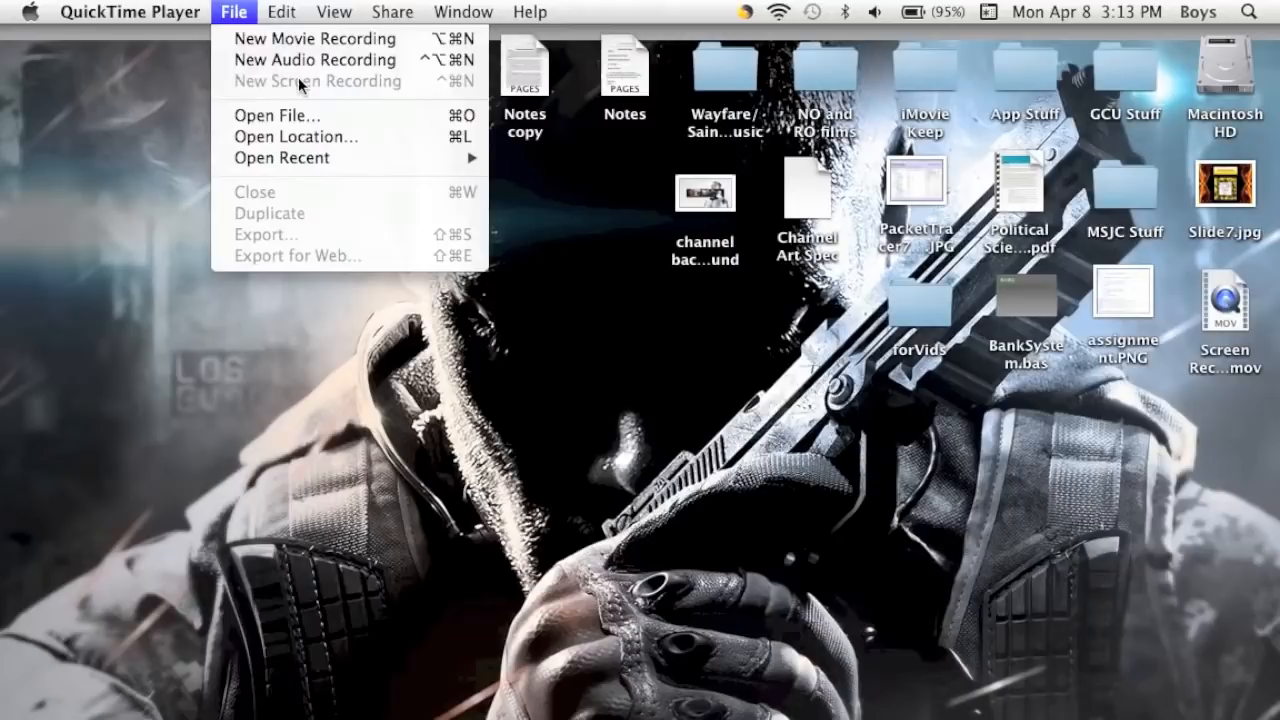
mouse_move(70, 248)
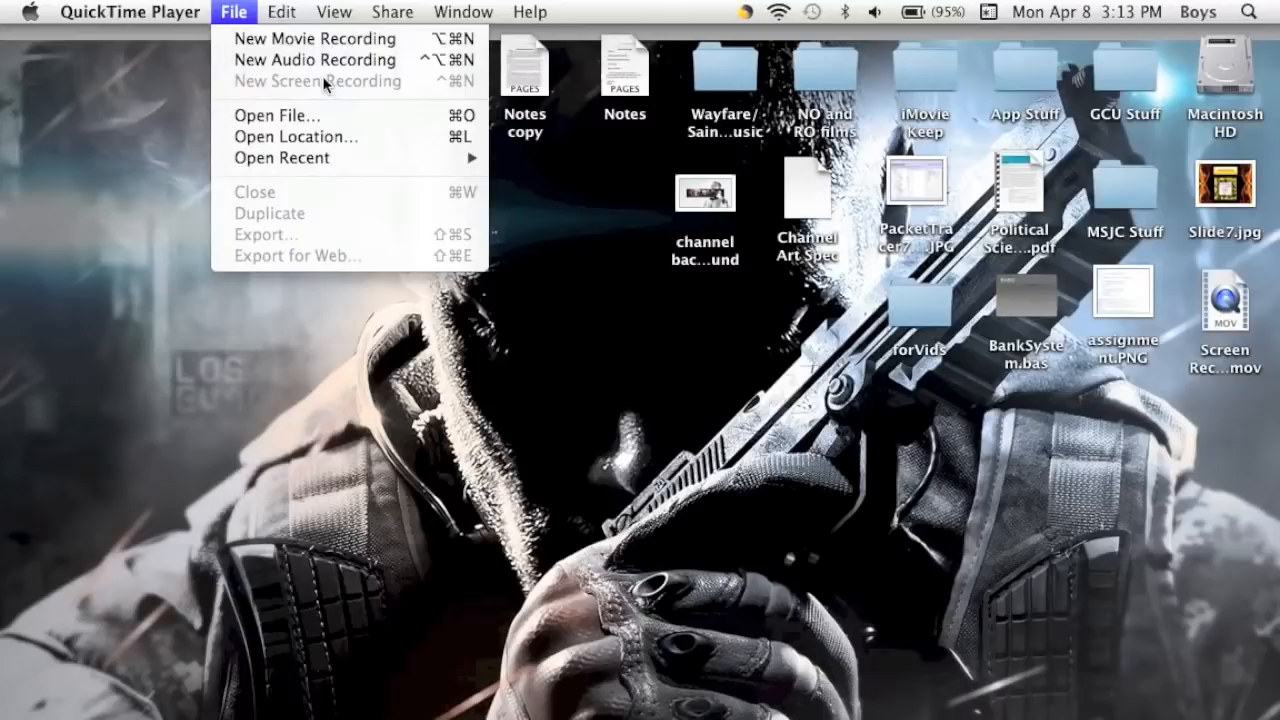
mouse_move(320, 90)
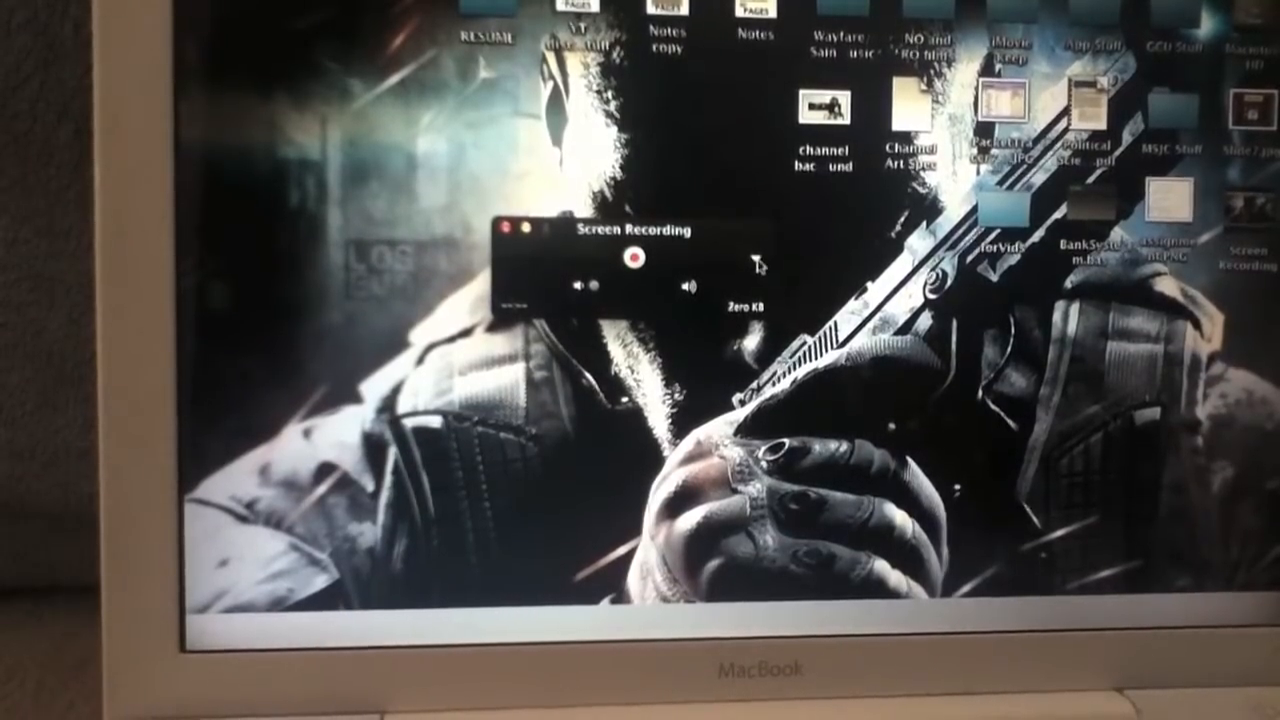
click(760, 262)
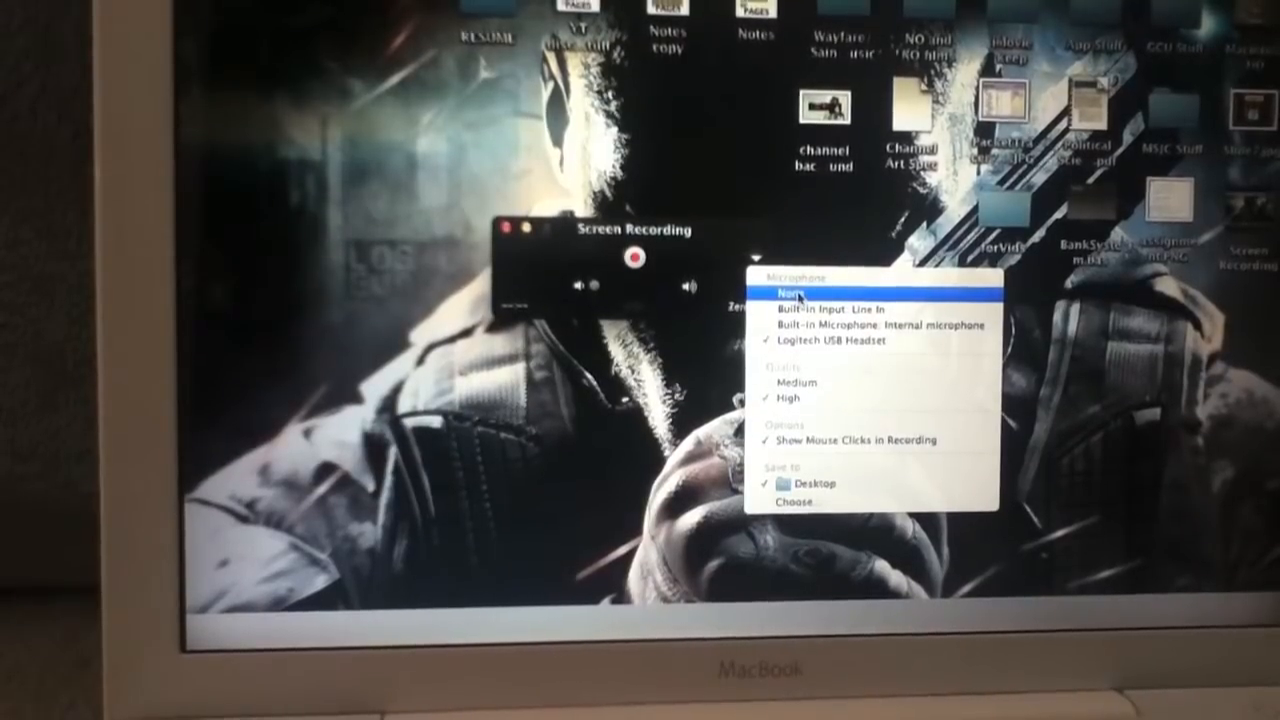
mouse_move(830, 304)
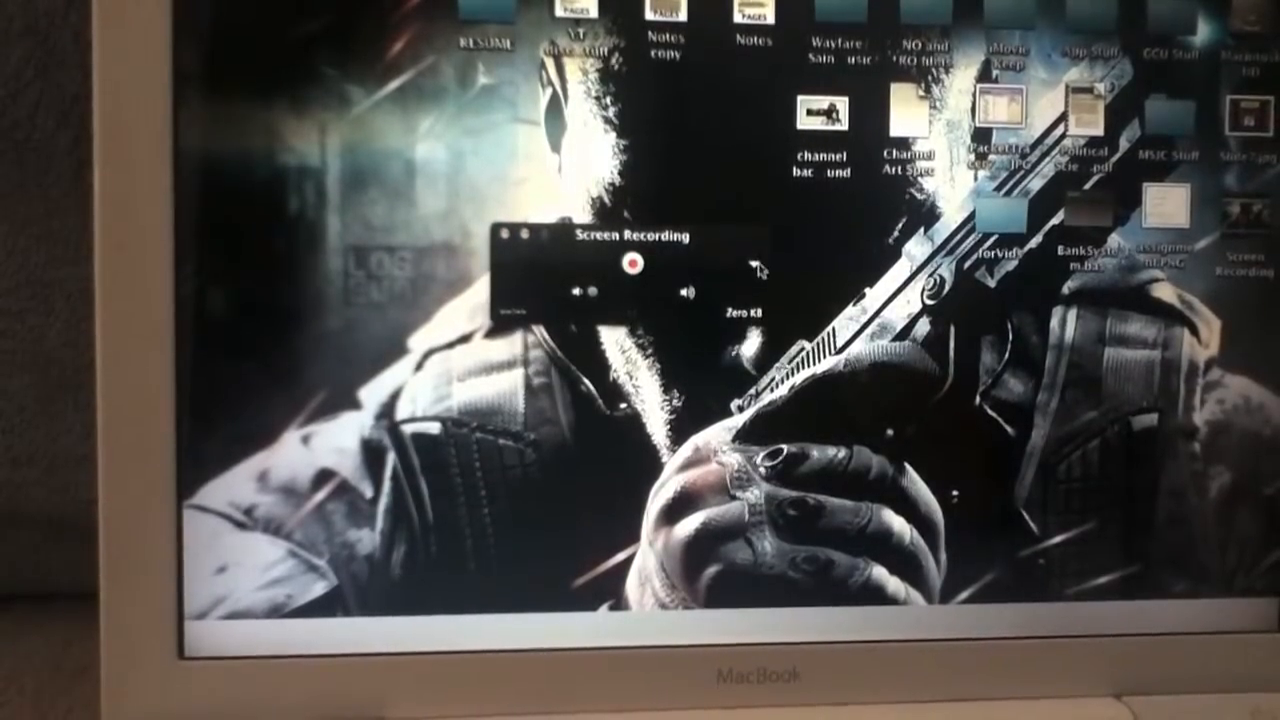
Select the Logitech USB Headset microphone in the recording options and hit the record button
click(742, 276)
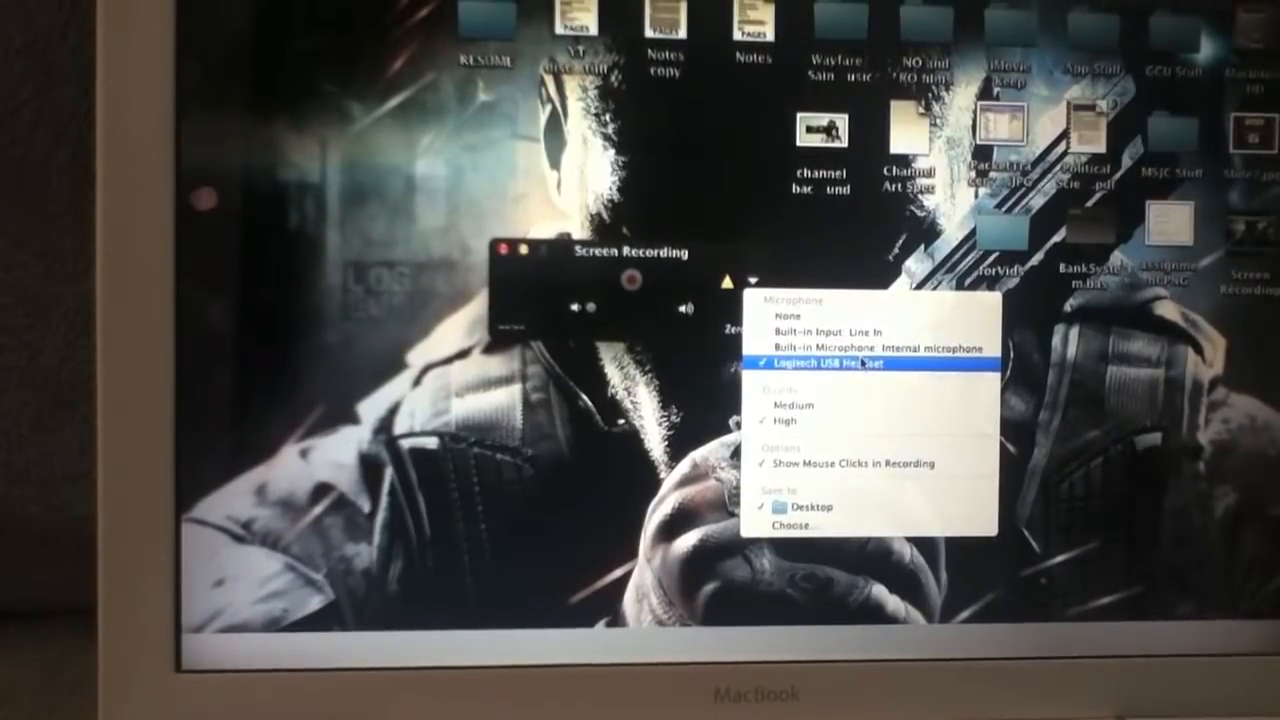
click(824, 362)
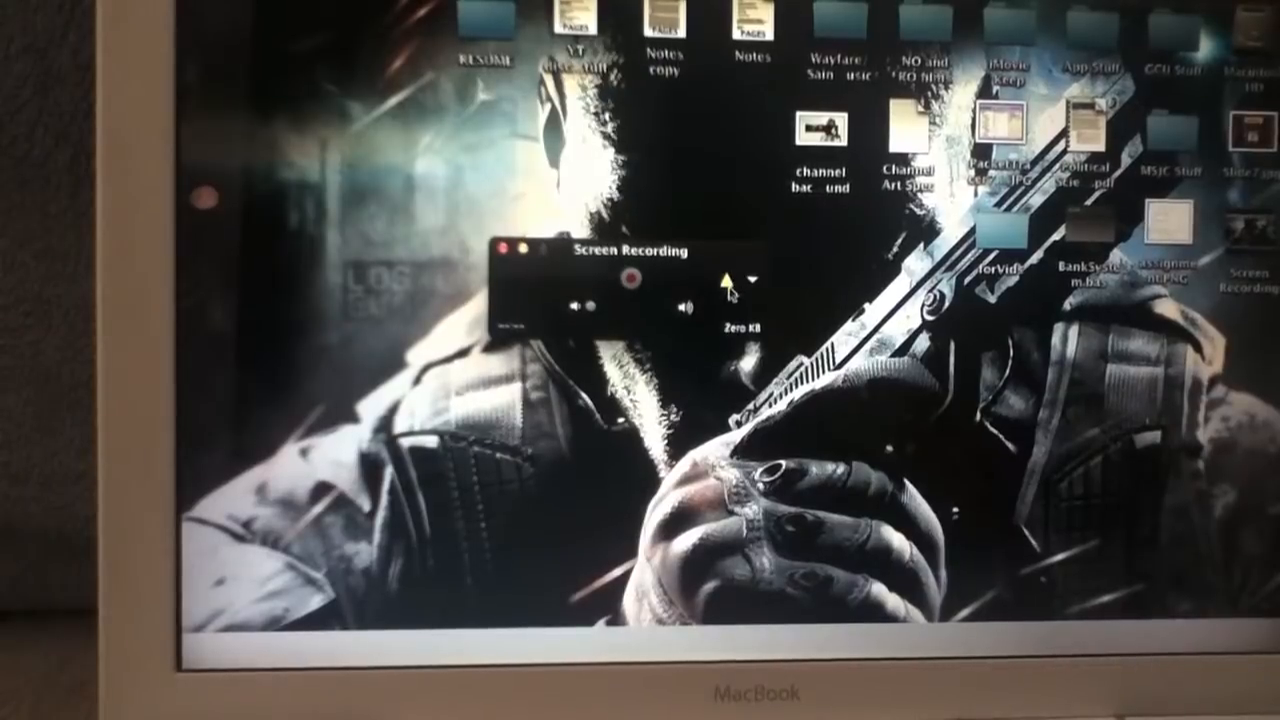
click(758, 276)
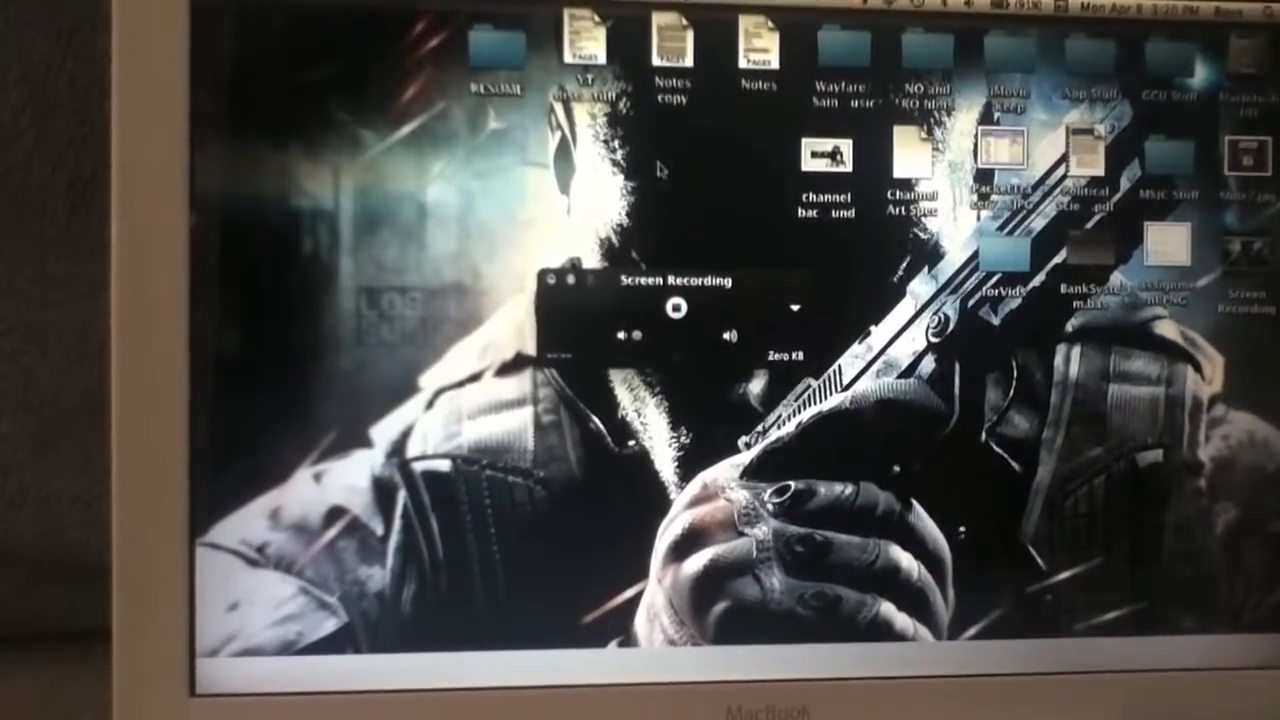
Record the full screen briefly, stop it, and pause playback of the resulting 'Screen Recording 2'
click(676, 310)
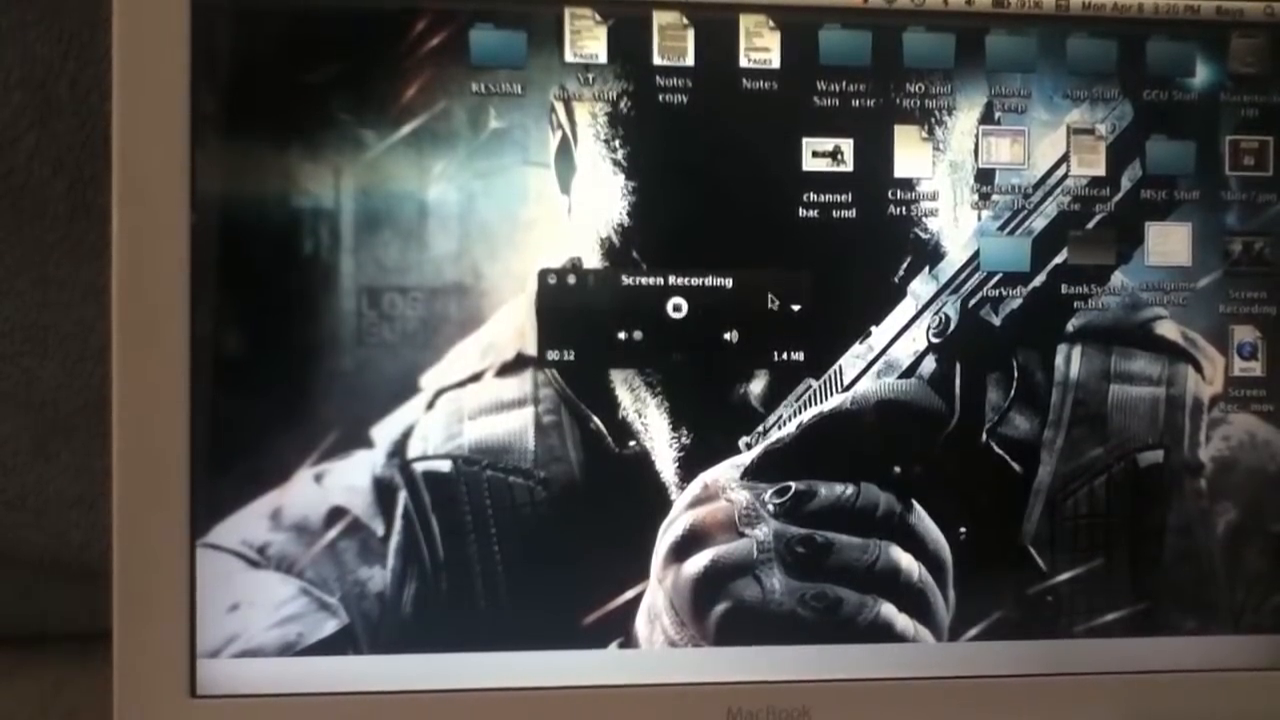
click(802, 308)
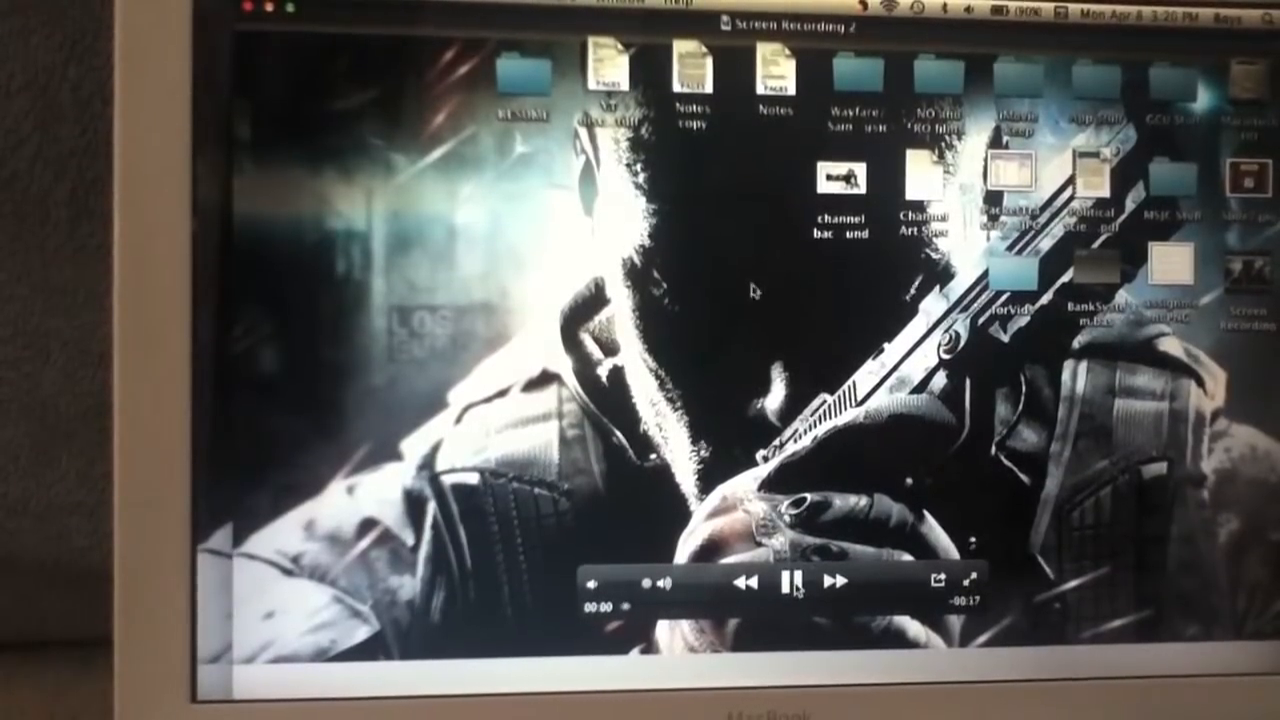
click(790, 584)
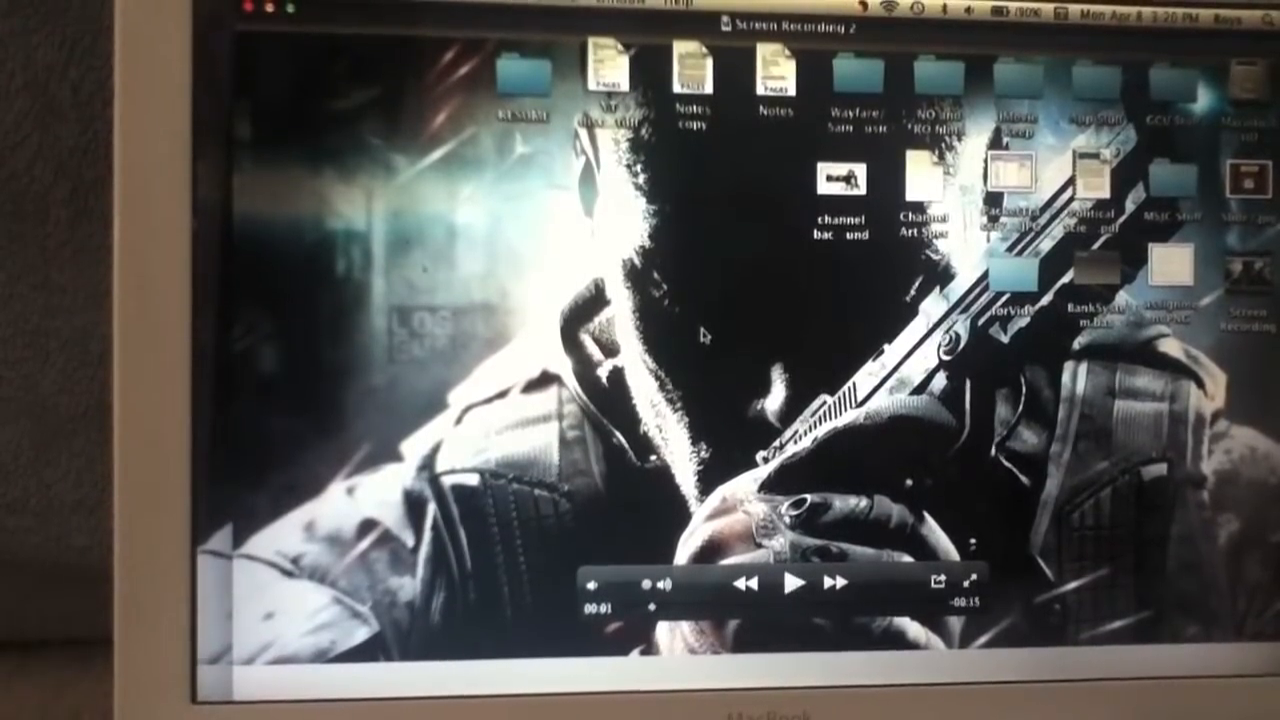